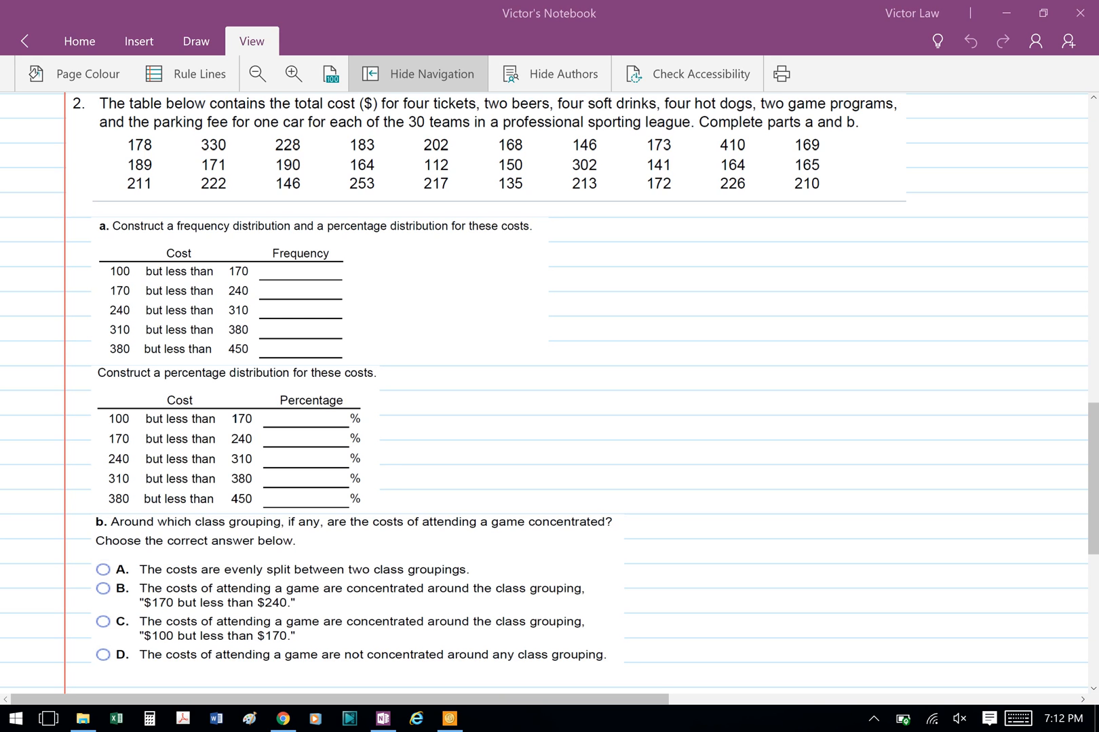
Open the Draw tab to start marking costs 100–169 in blue ink.
left_click(195, 41)
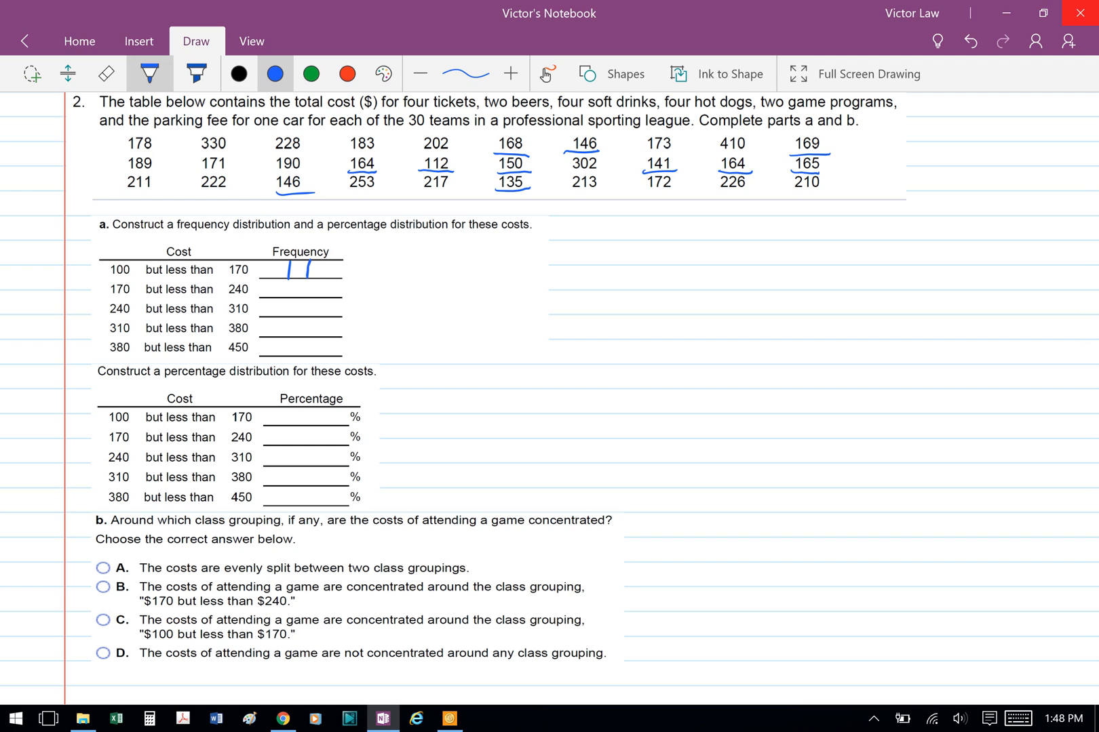